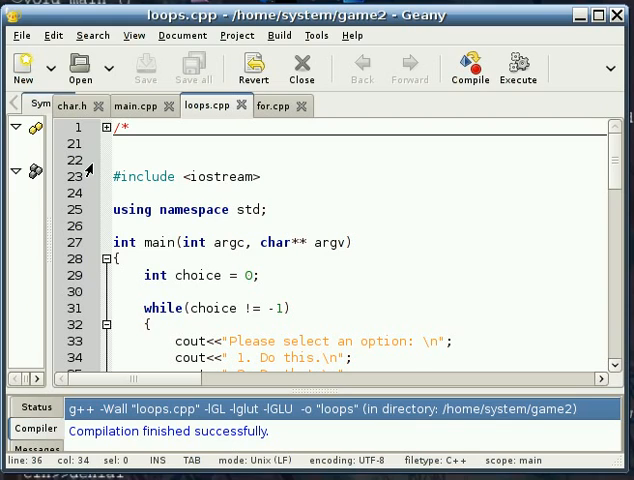
mouse_move(88, 168)
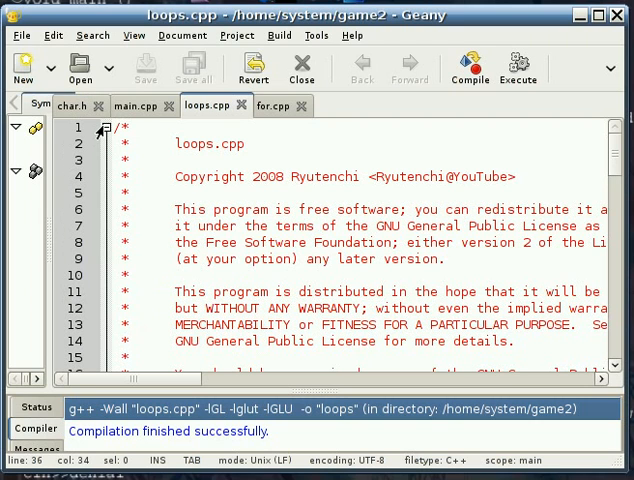
Scroll loops.cpp to the while loop and select the != comparison against -1 in its condition.
scroll("down", 3)
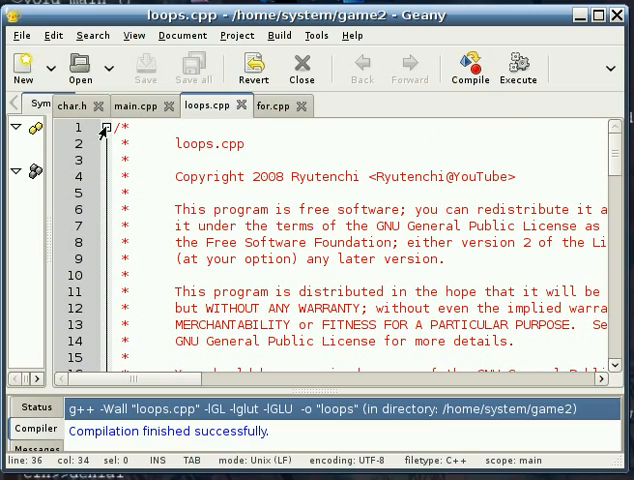
left_click(104, 128)
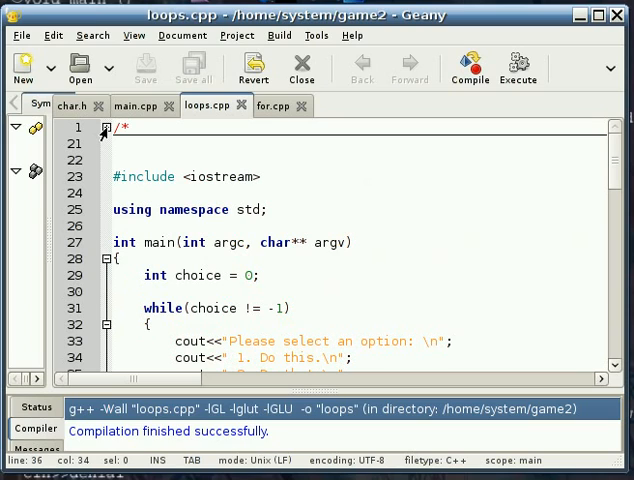
left_click(104, 128)
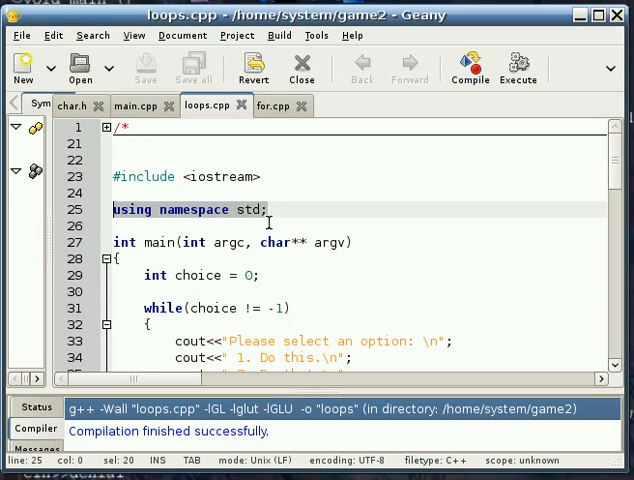
scroll("down", 3)
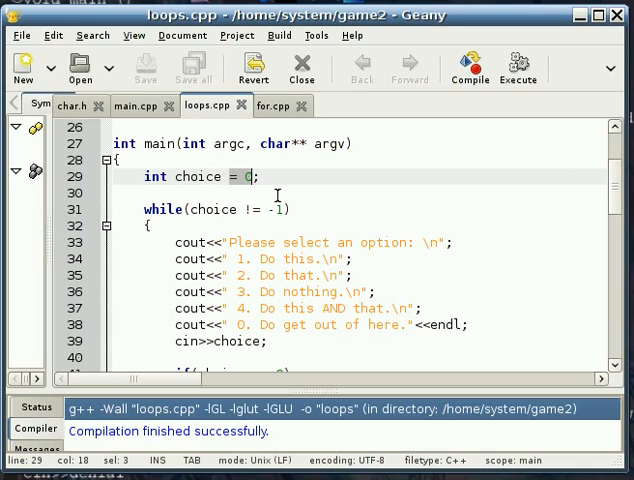
scroll("down", 3)
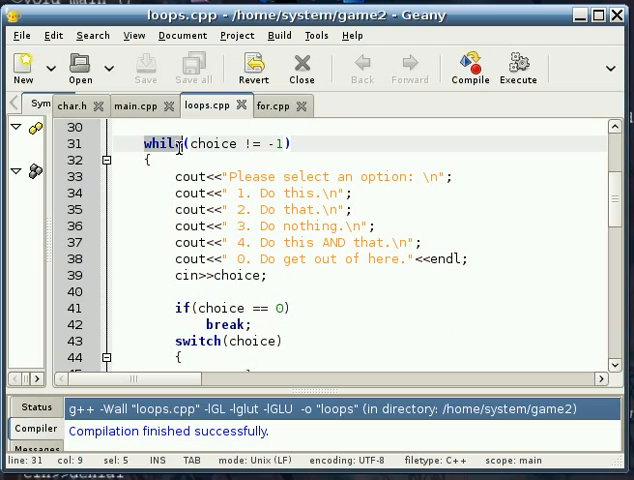
double_click(212, 144)
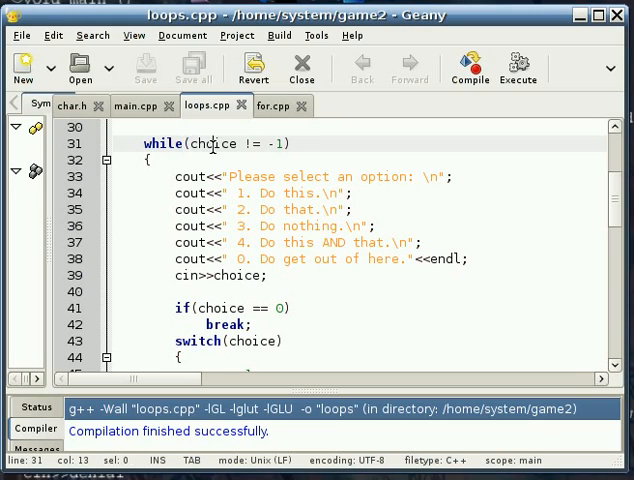
double_click(212, 144)
type("=")
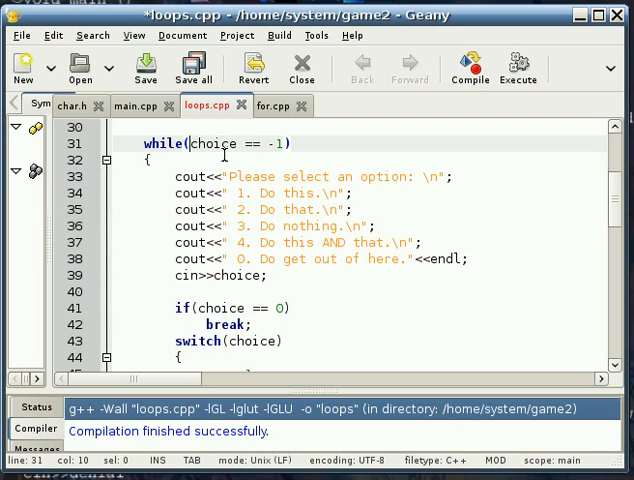
Change the while condition operator back to != so it reads choice != -1.
type("!(")
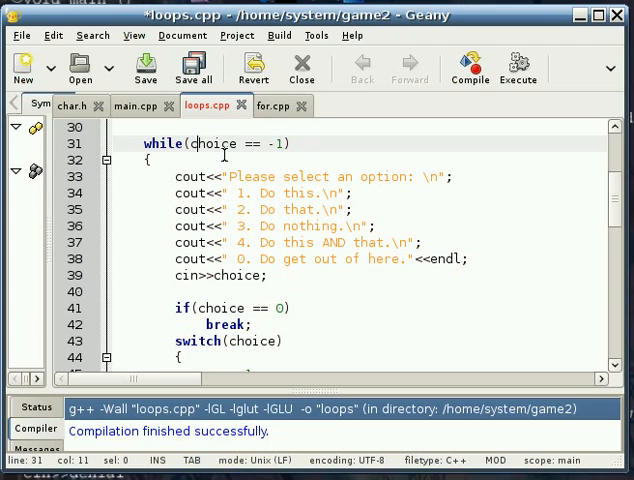
type("!")
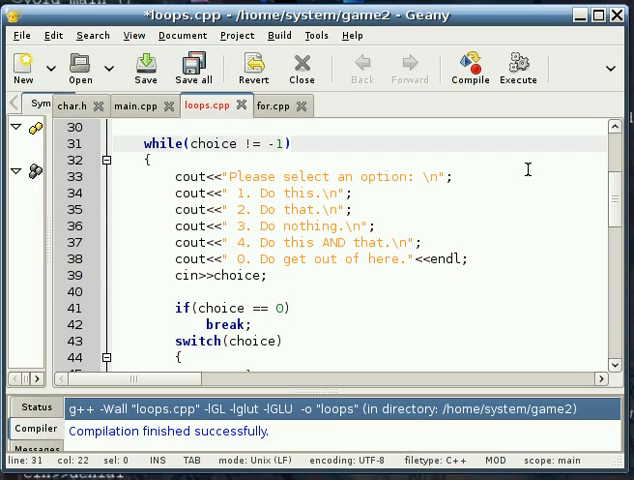
Append && choice <10 after -1, turn it into choice == 10, and select the joining operator.
type("&&")
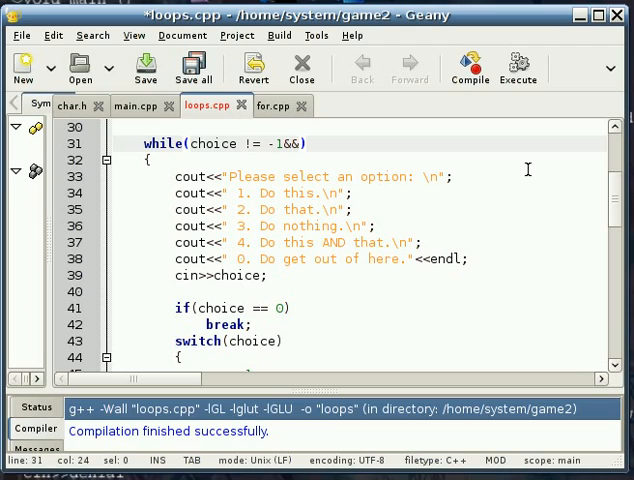
type("choice")
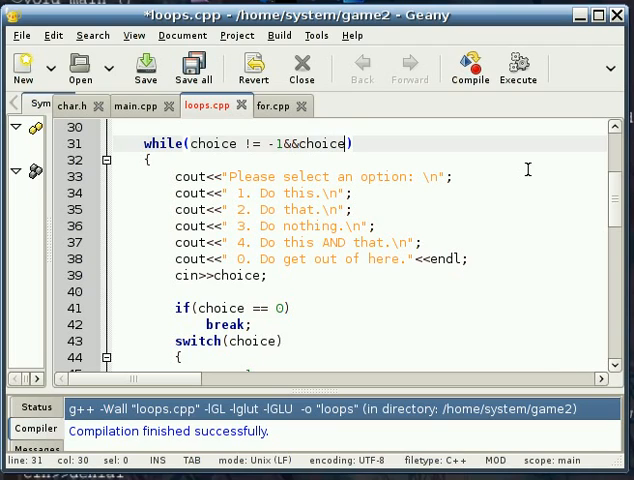
type("\" \"")
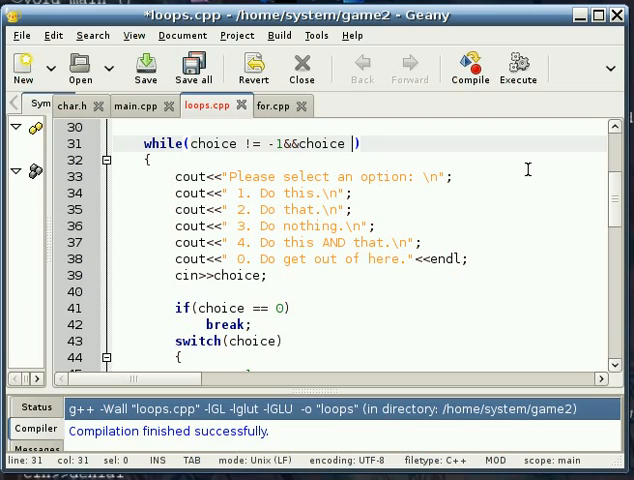
type("<10")
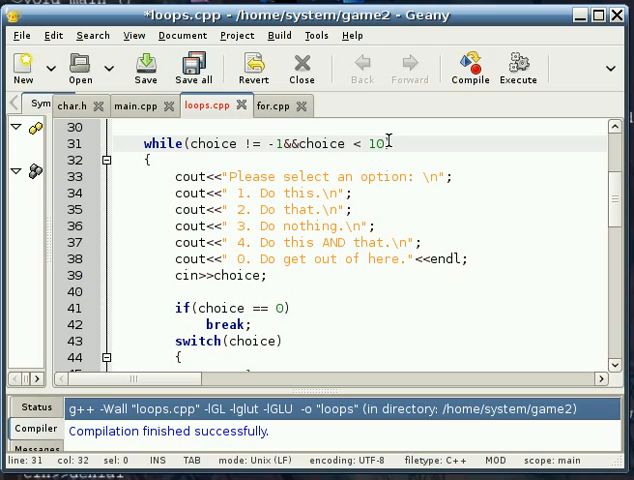
type("=")
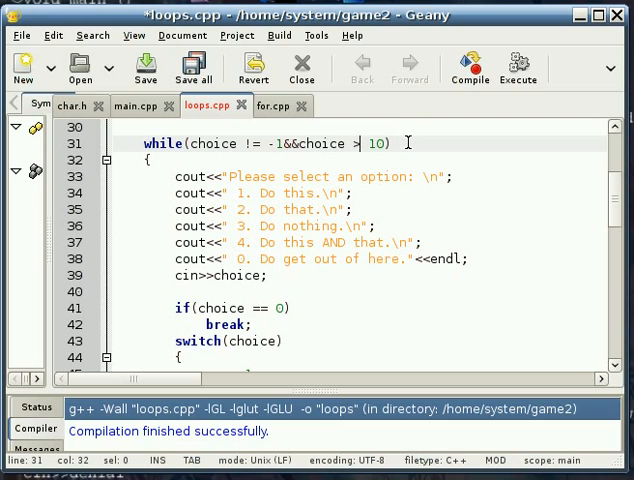
type("=")
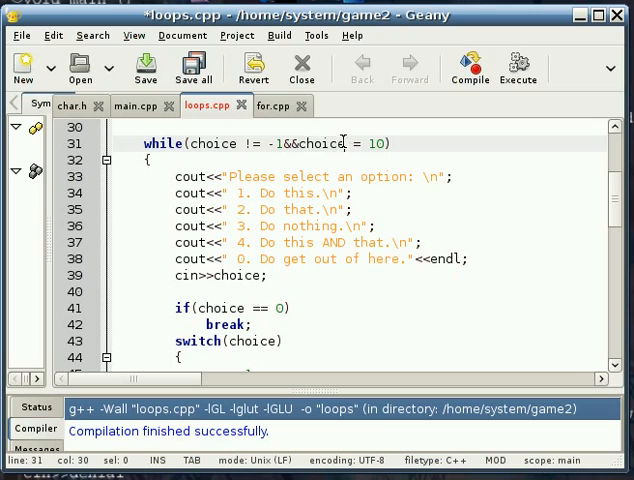
double_click(320, 144)
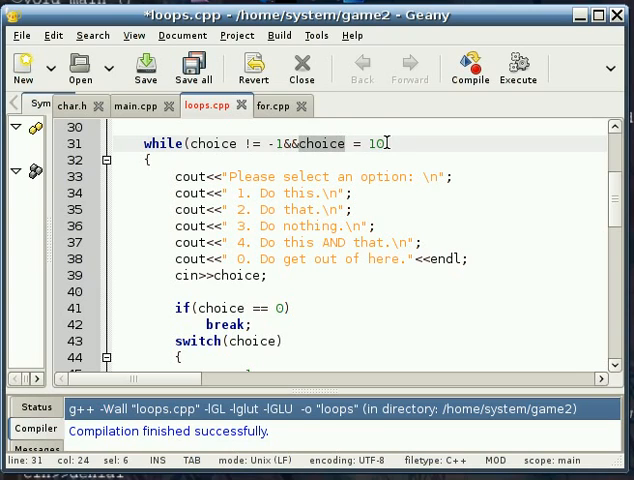
double_click(326, 144)
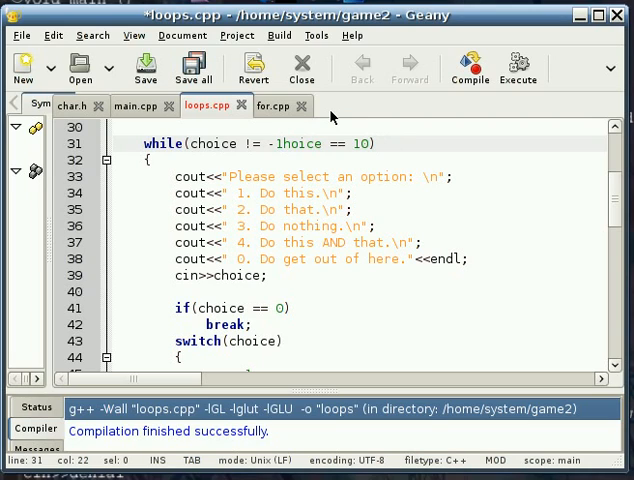
Replace the joining operator with || before removing the second choice == 10 comparison.
type("\" \"")
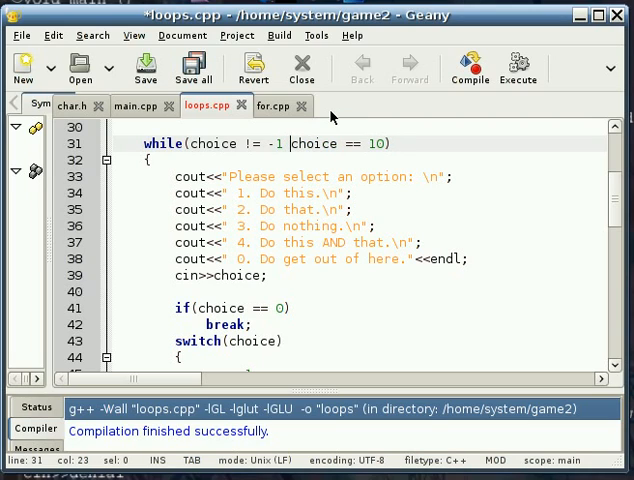
key("BackSpace")
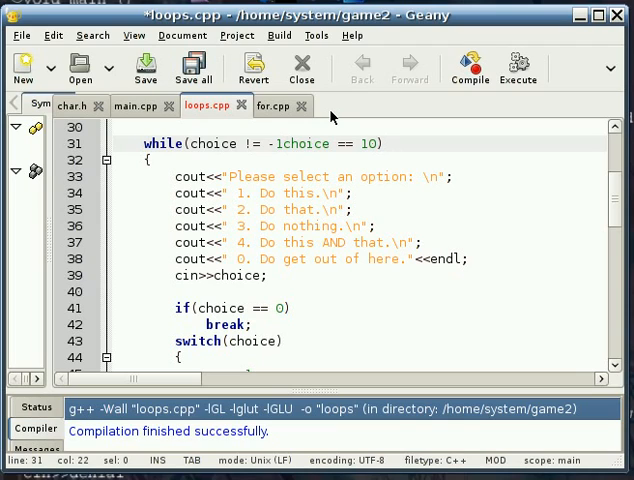
type("||")
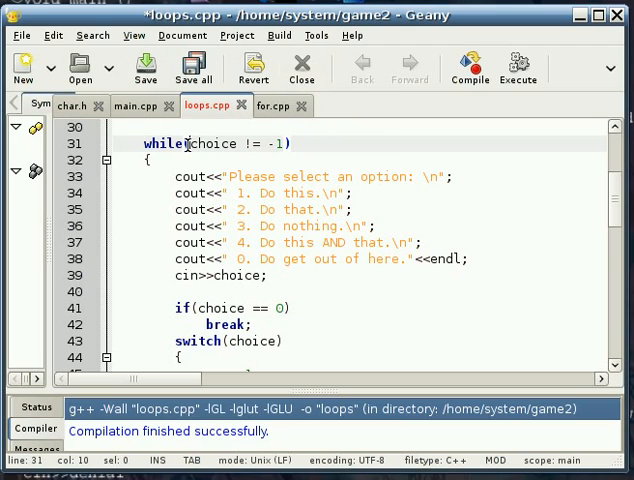
left_click_drag(192, 144, 292, 144)
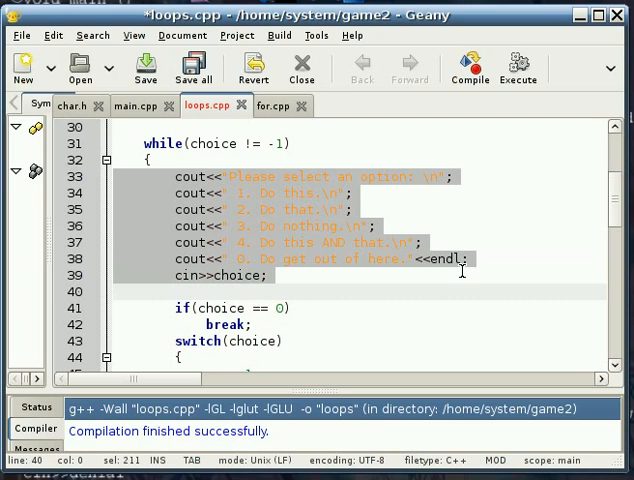
left_click(178, 276)
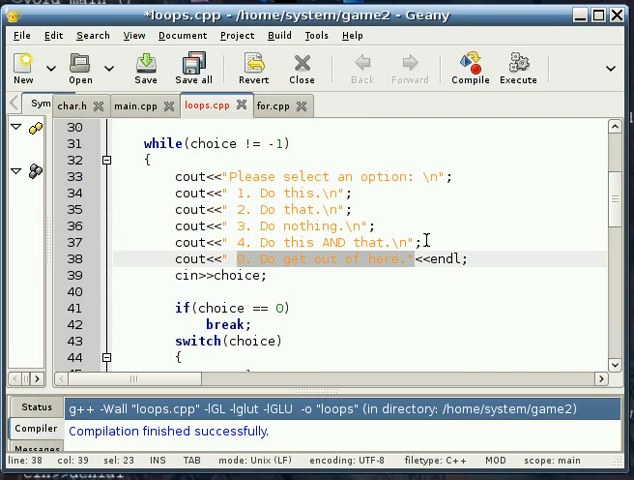
scroll("down", 3)
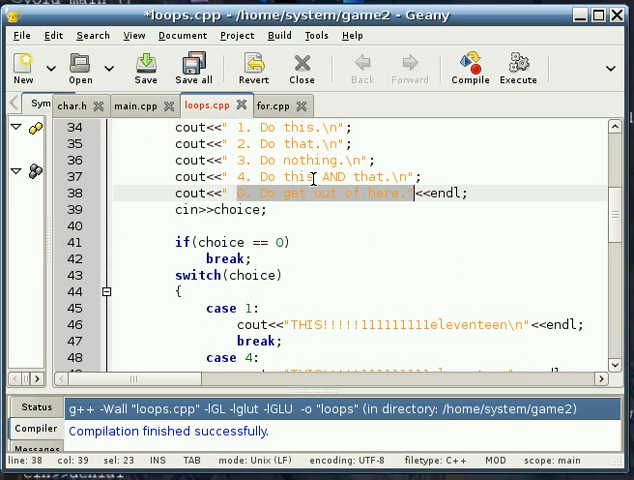
left_click(370, 192)
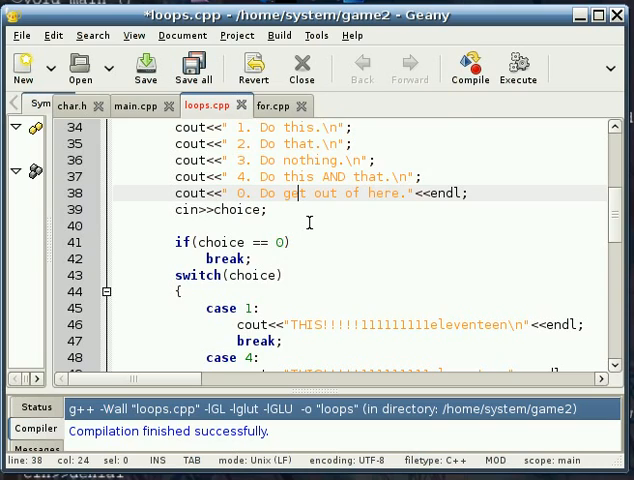
Scroll to the if (choice == 0) check and select its break statement.
scroll("down", 3)
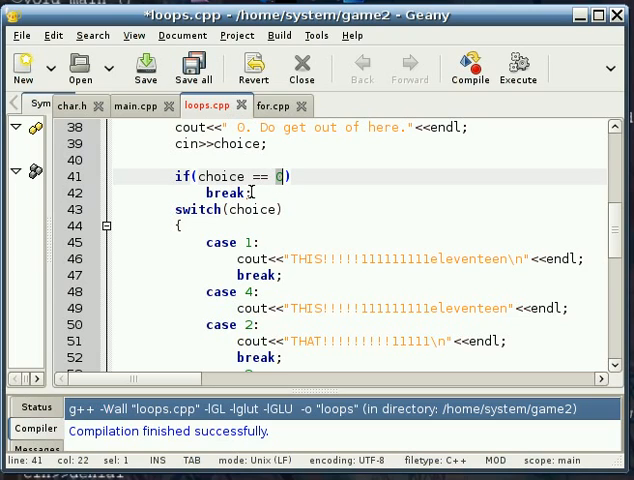
double_click(228, 192)
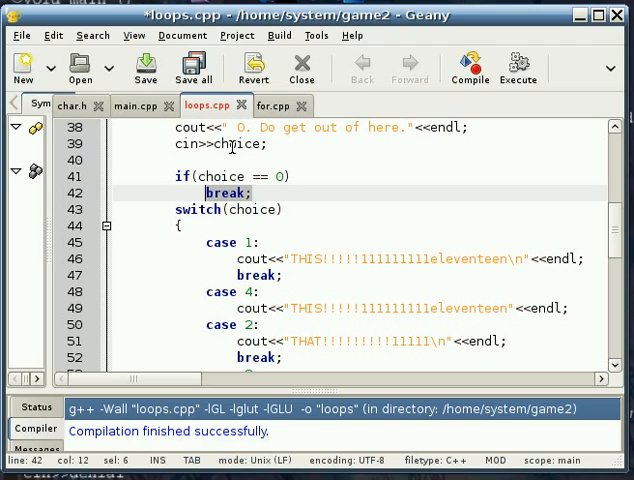
mouse_move(292, 184)
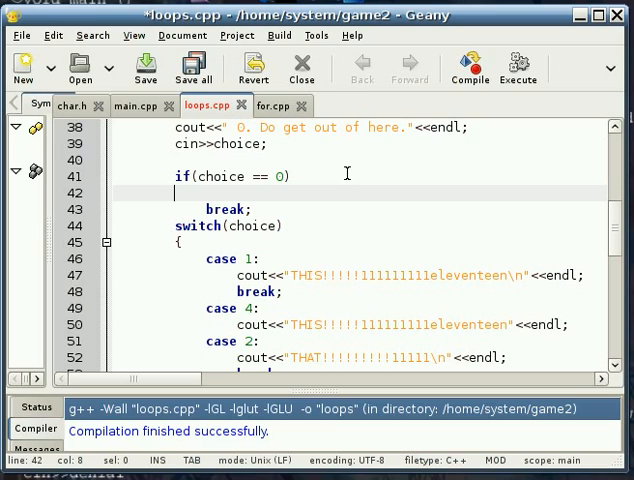
Write a scratch else line with asdlkfa; after the if block, then clear it.
type("{")
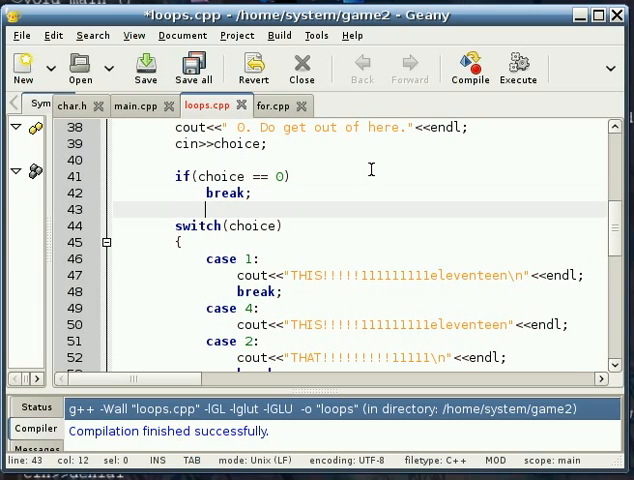
type("else")
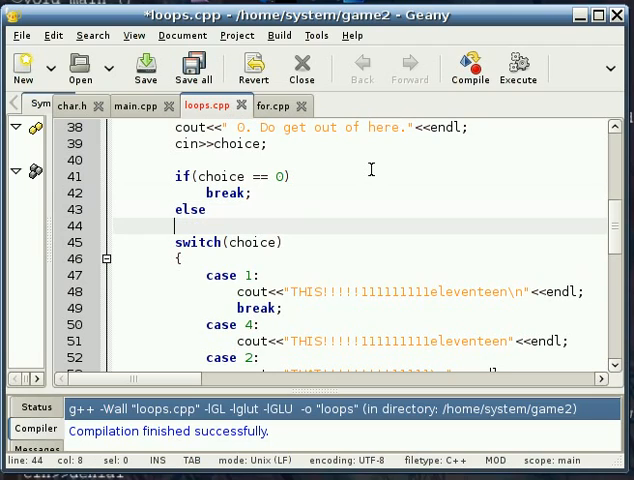
type("asdlkfa")
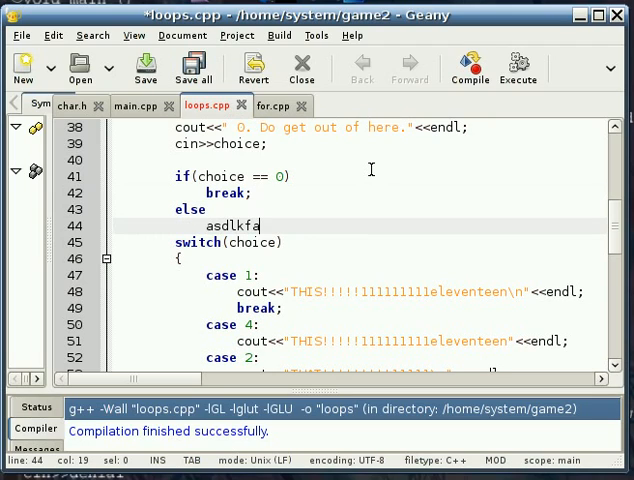
type(";")
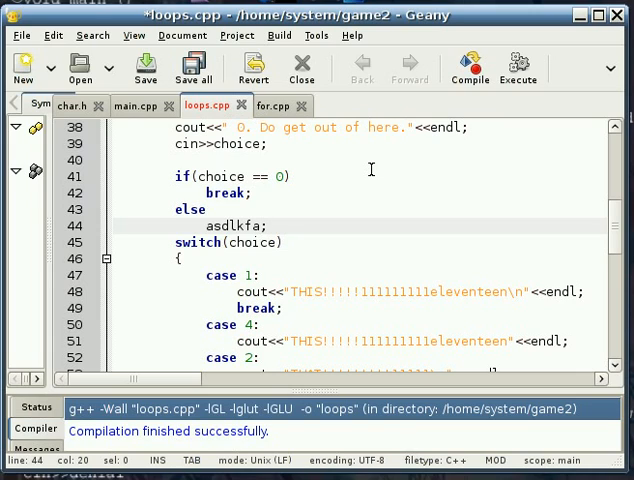
key("BackSpace")
type(" if(")
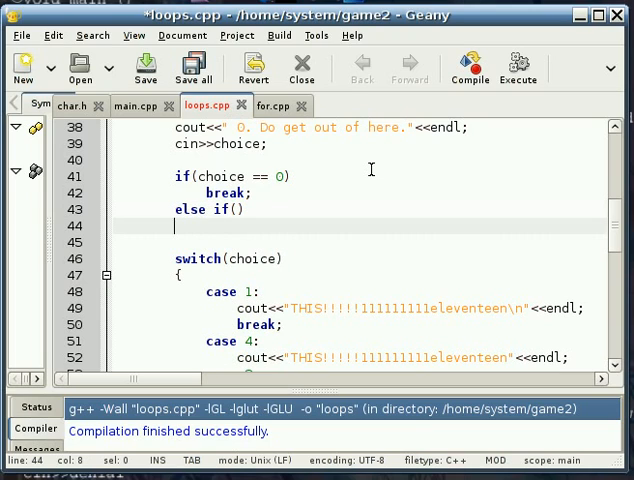
Write a scratch falksdf else line and delete it so the switch follows the if.
type("falksdf")
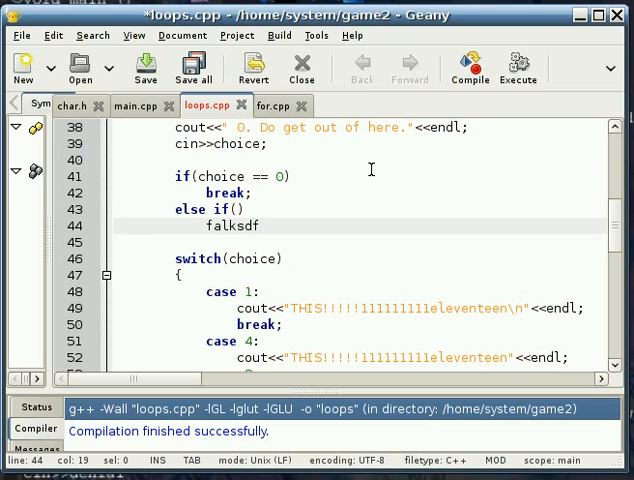
type("e")
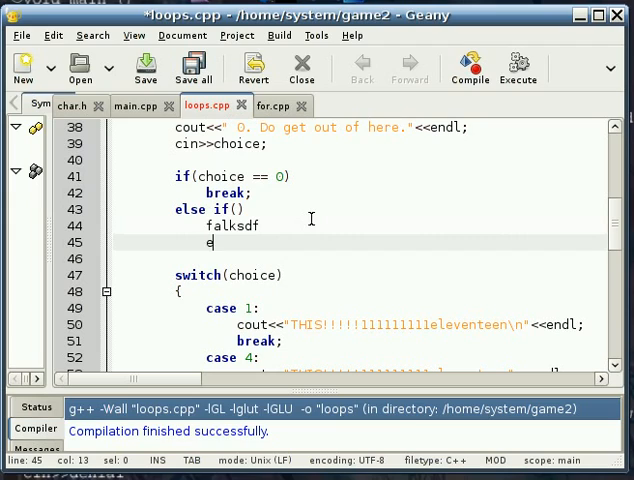
type("lse")
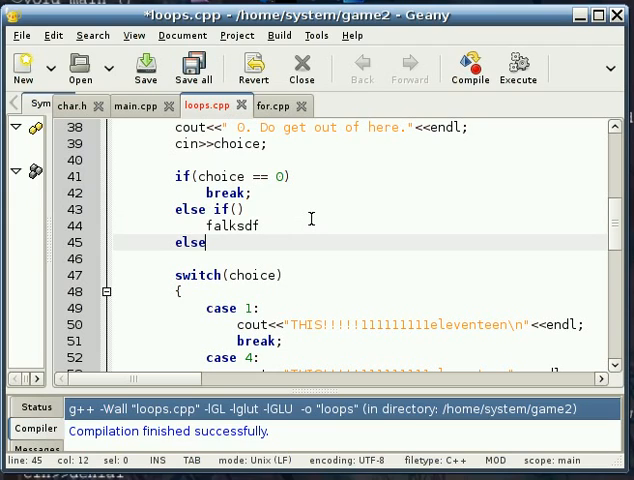
key("BackSpace")
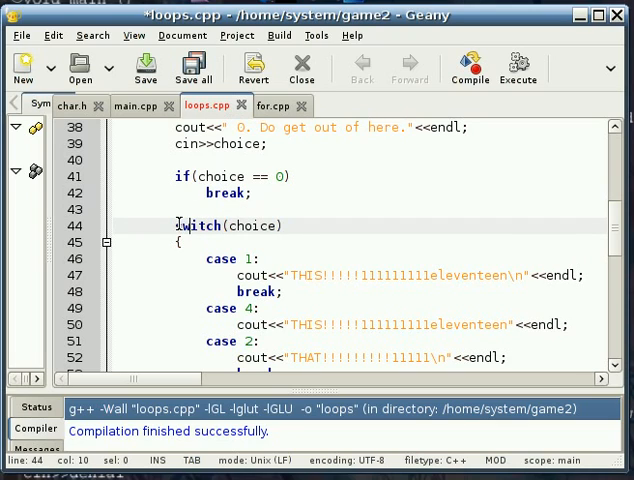
double_click(200, 224)
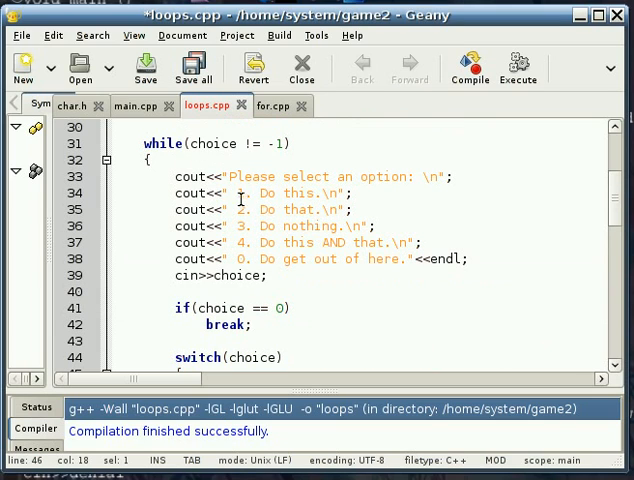
left_click(240, 208)
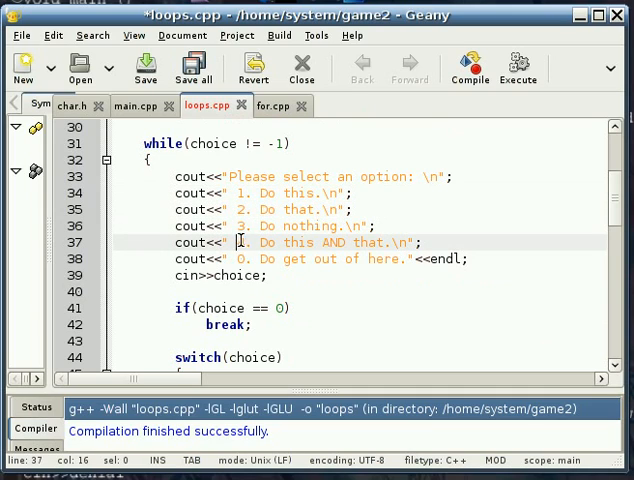
scroll("down", 3)
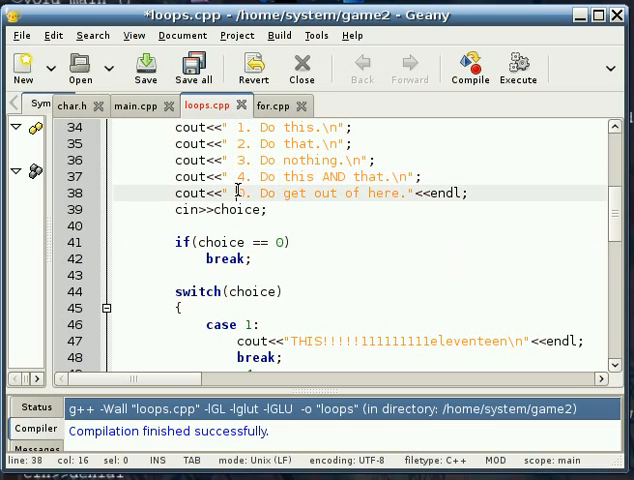
scroll("down", 3)
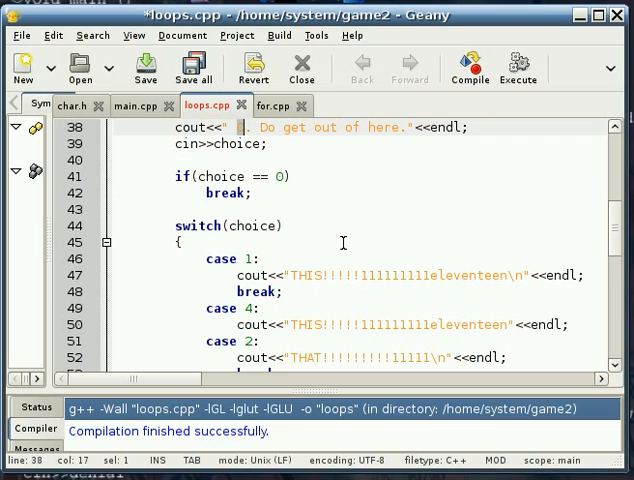
scroll("down", 3)
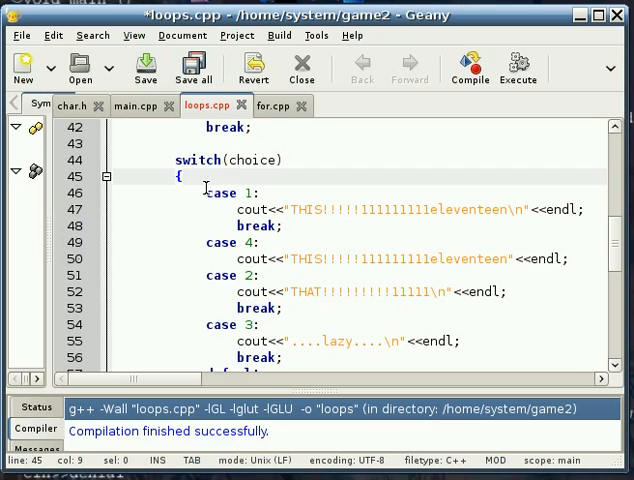
double_click(220, 192)
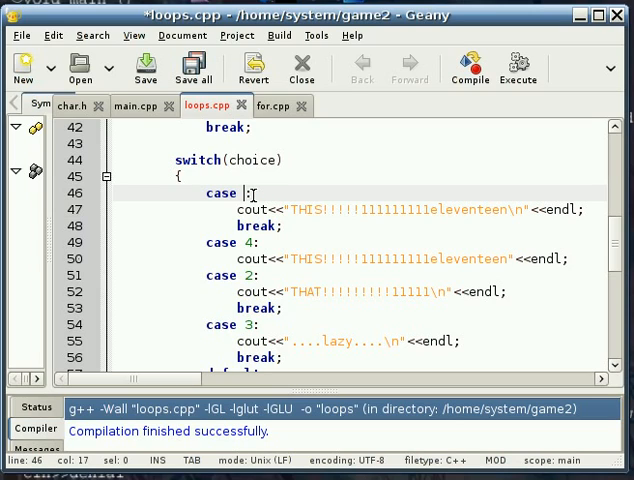
type("'")
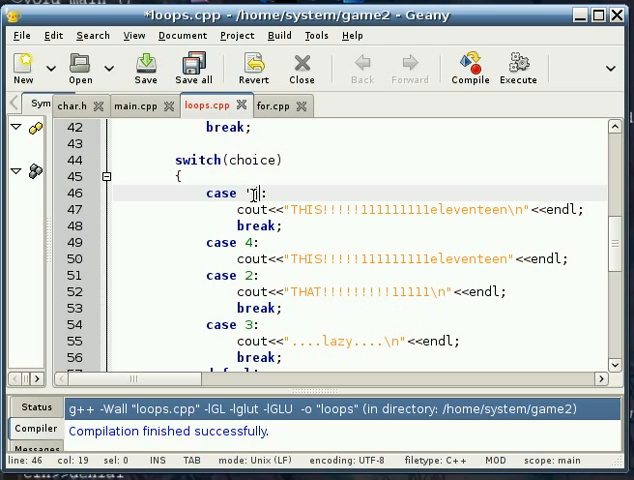
type("j")
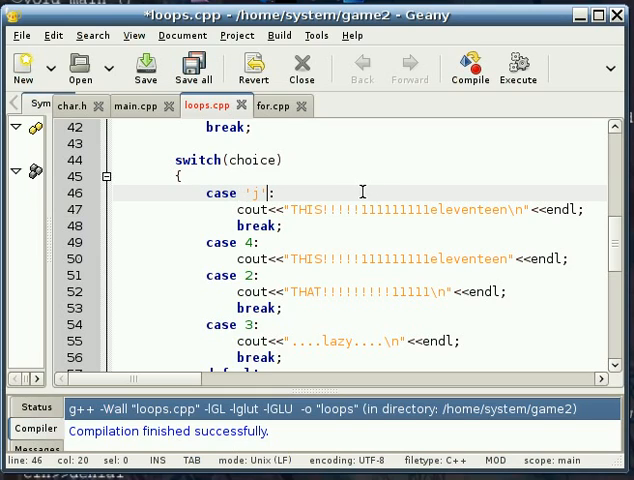
key("BackSpace")
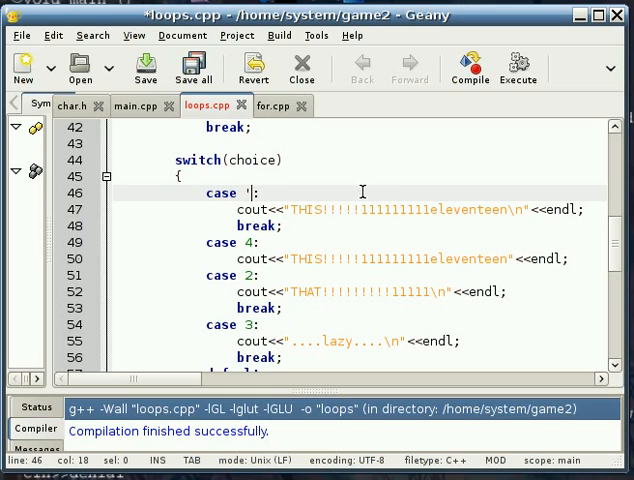
type("1")
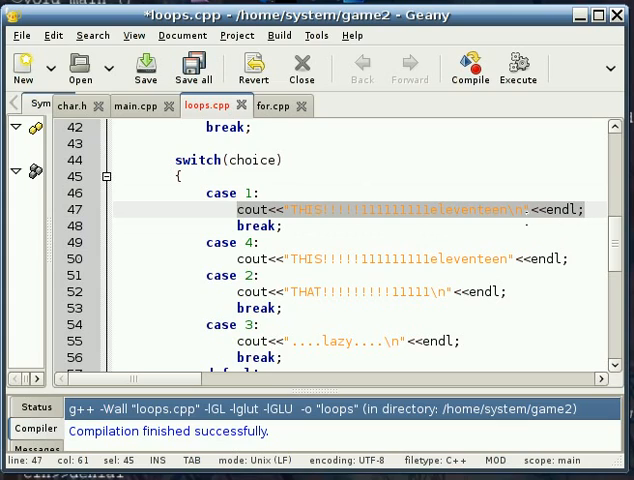
left_click(304, 228)
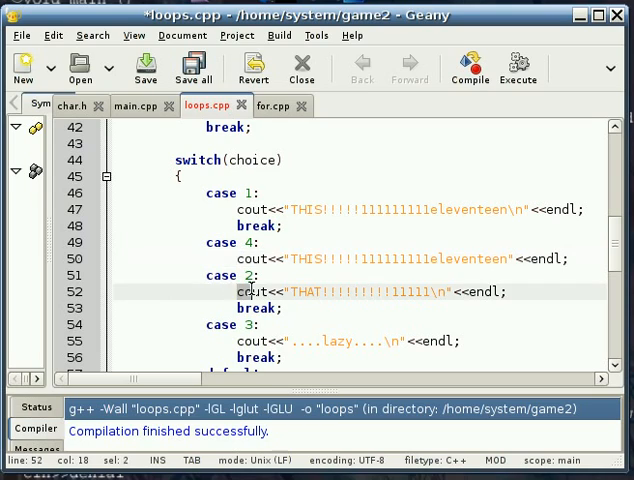
left_click(240, 242)
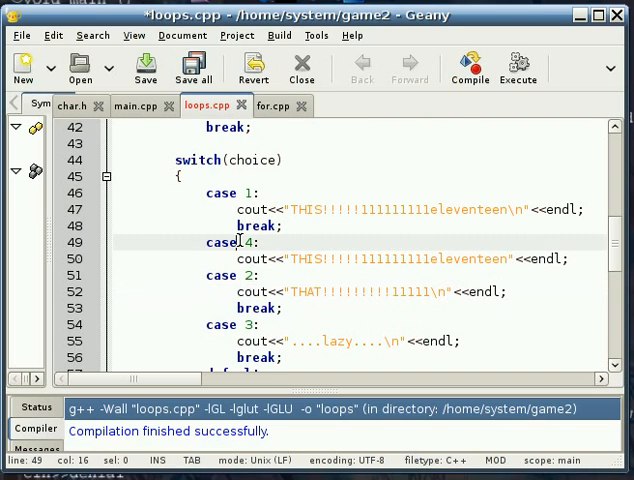
scroll("up", 3)
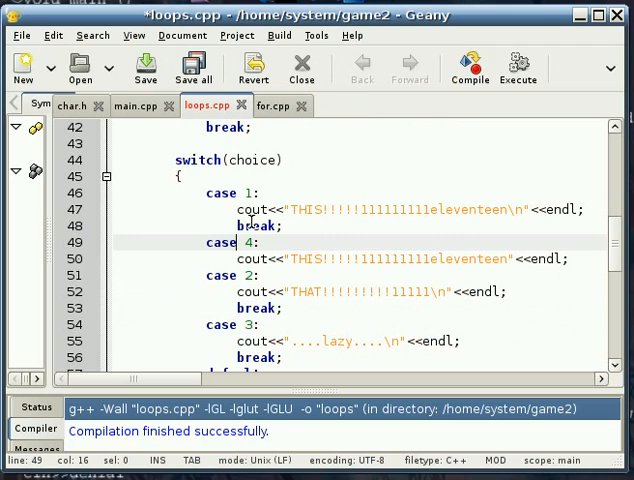
left_click(236, 258)
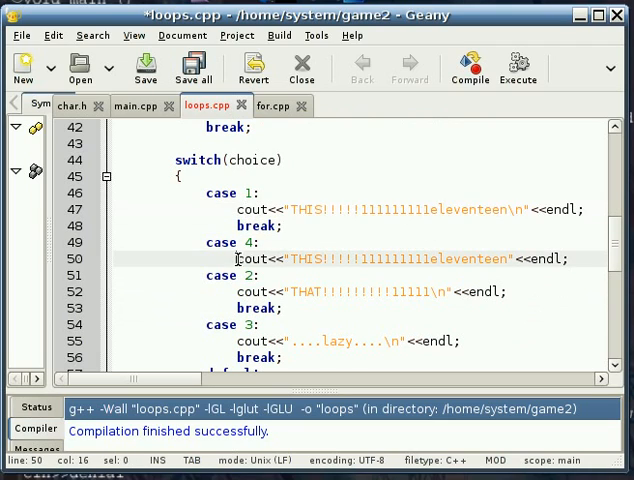
left_click(240, 274)
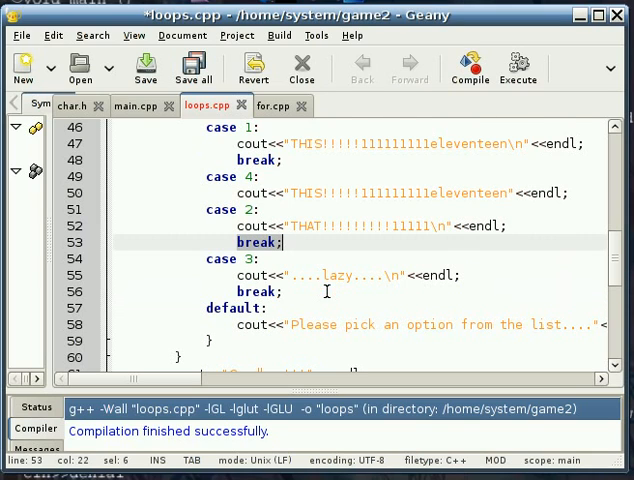
Point at the break ending case 2 and scroll down through case 3 and the default branch.
left_click(250, 258)
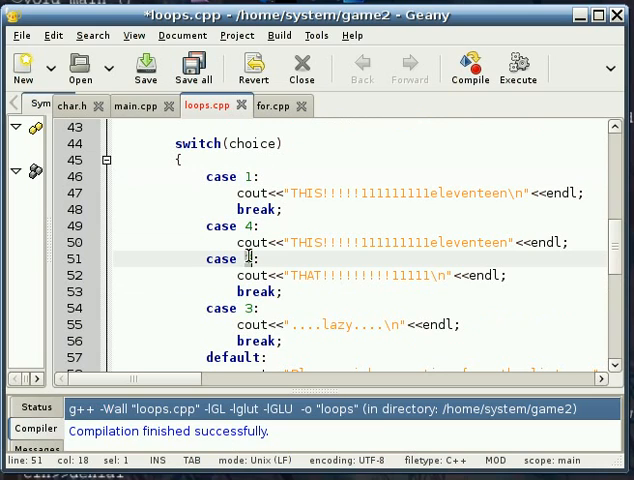
scroll("down", 3)
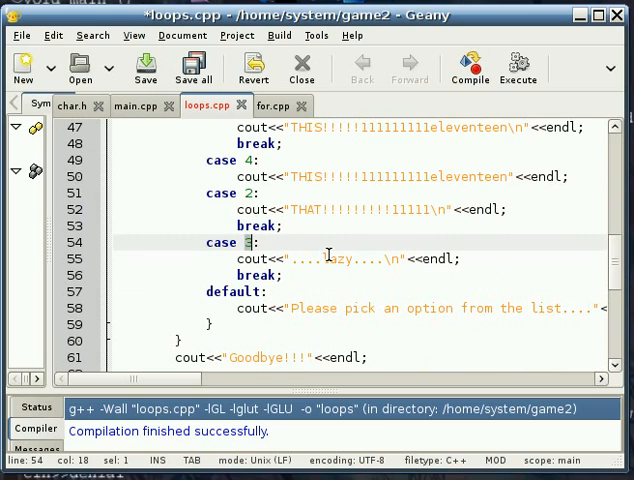
scroll("down", 3)
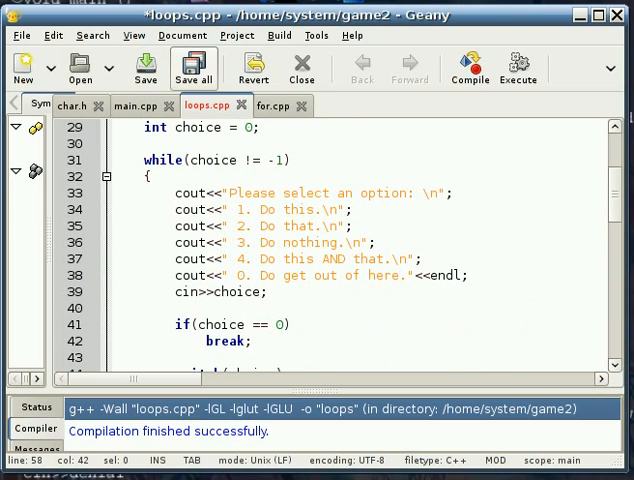
left_click(278, 36)
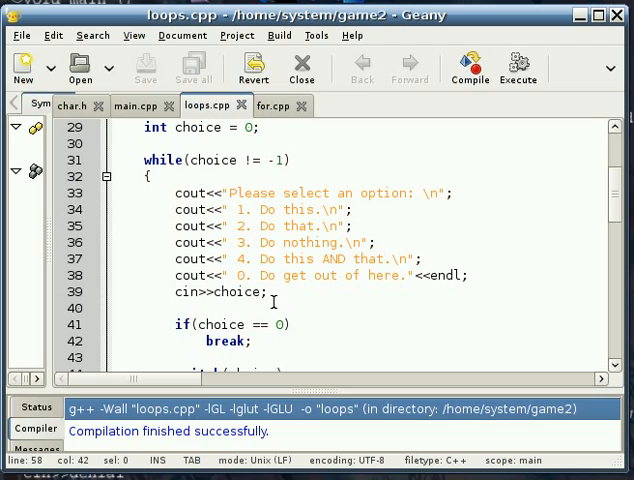
mouse_move(220, 412)
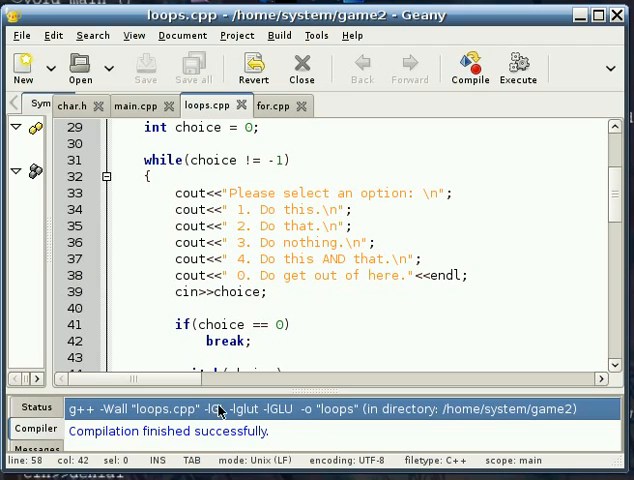
mouse_move(318, 404)
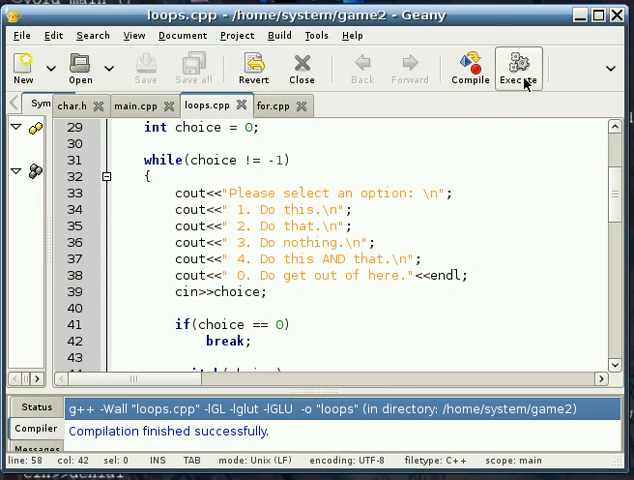
left_click(520, 68)
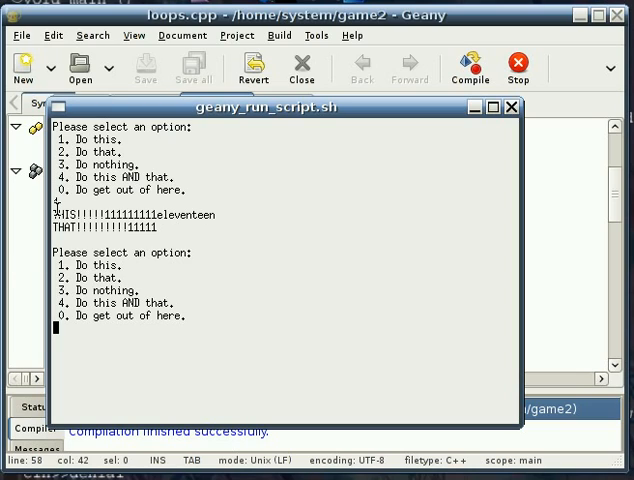
type("4")
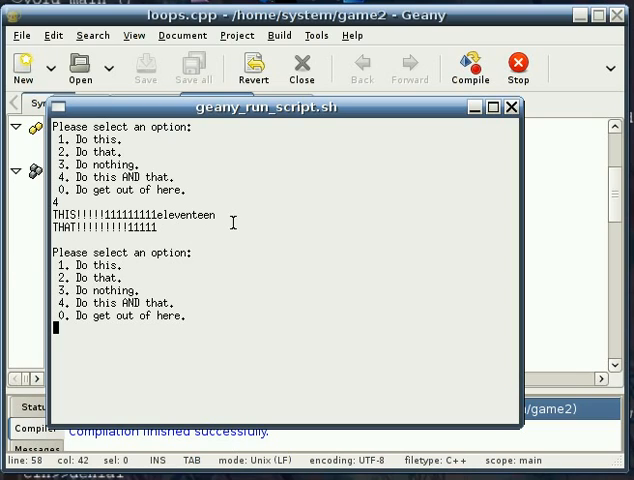
type("2")
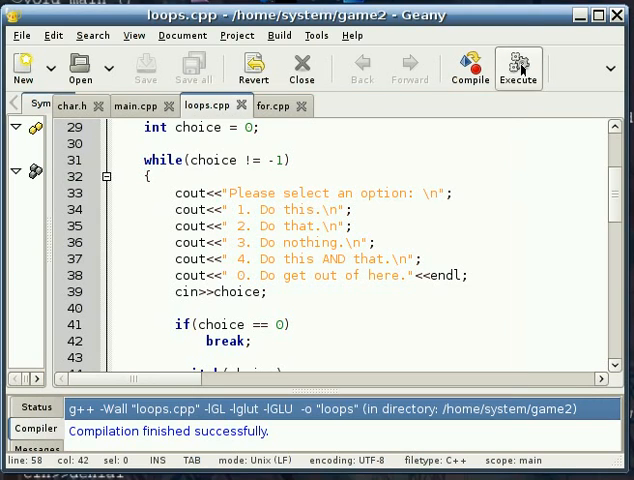
Execute the loops program and enter 5 to get the pick-an-option-from-the-list message.
left_click(518, 68)
type("5")
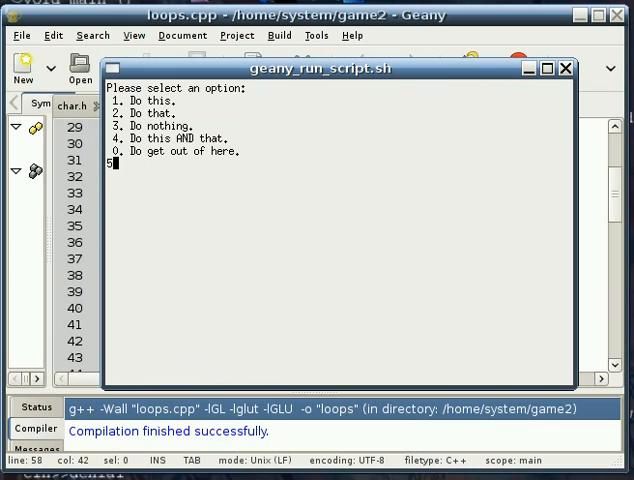
key("Return")
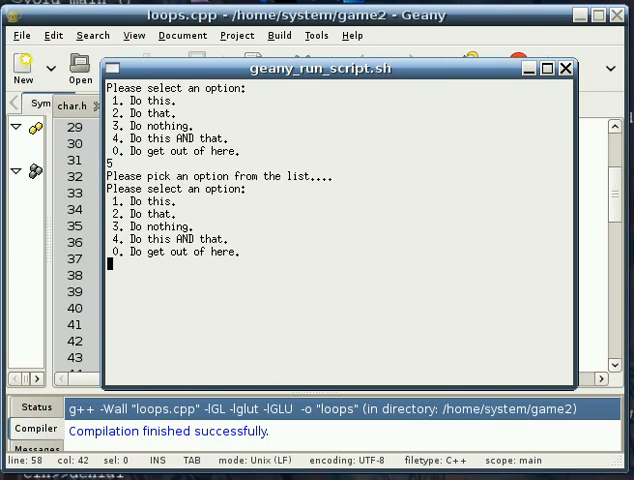